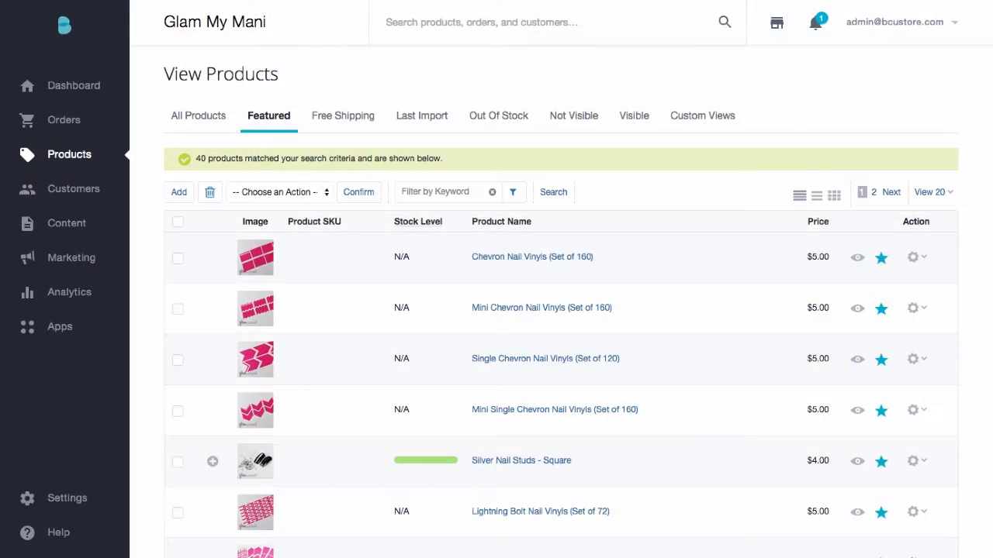
# Step: Show the Analytics Insights feed with Products To Improve, Rockstar Products and Non-Sellers for week ending 2015-07-11
pyautogui.click(68, 292)
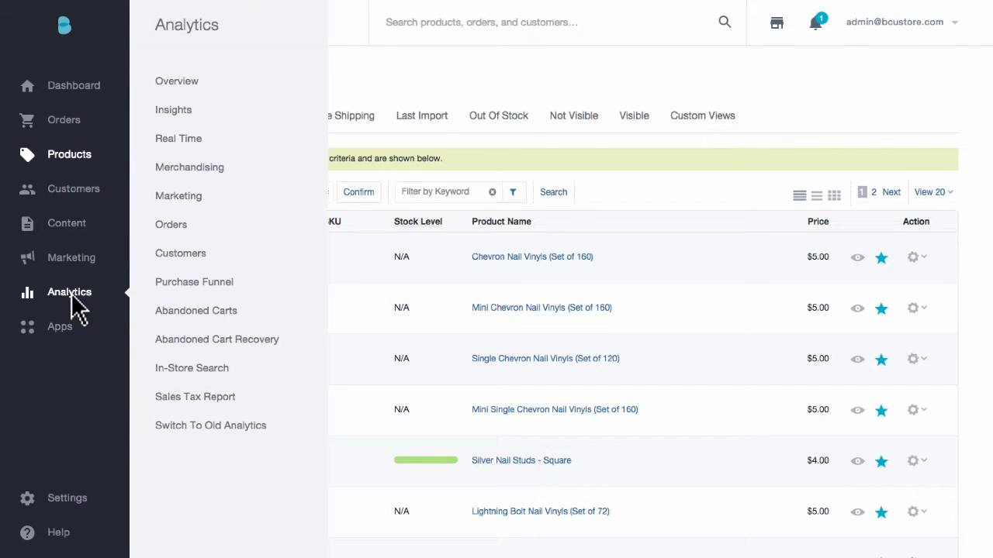
pyautogui.moveTo(174, 109)
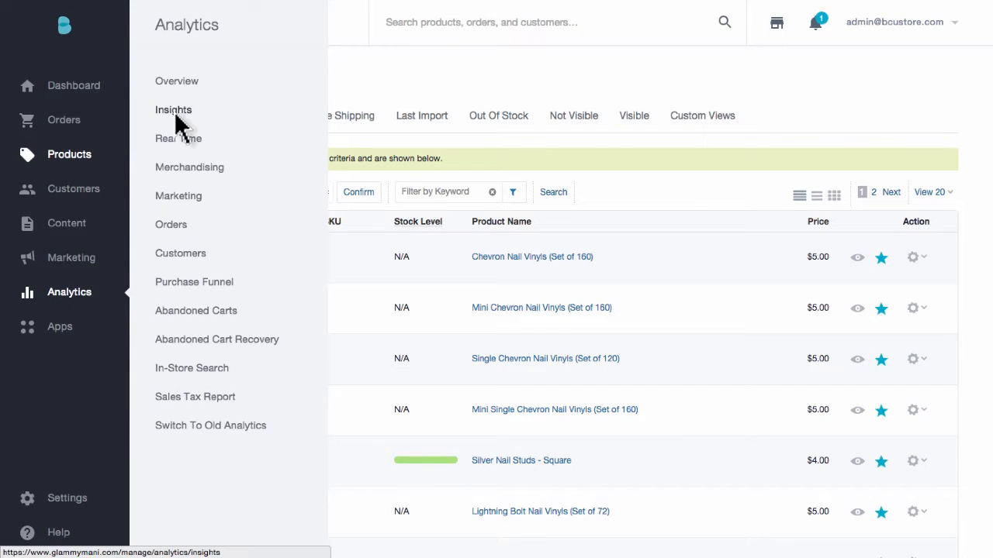
pyautogui.click(172, 108)
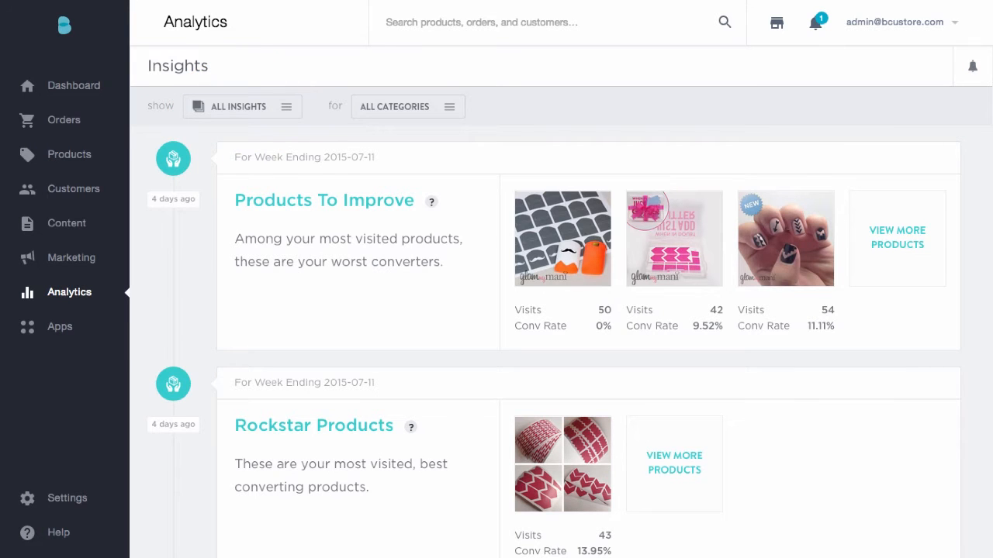
pyautogui.scroll(-3)
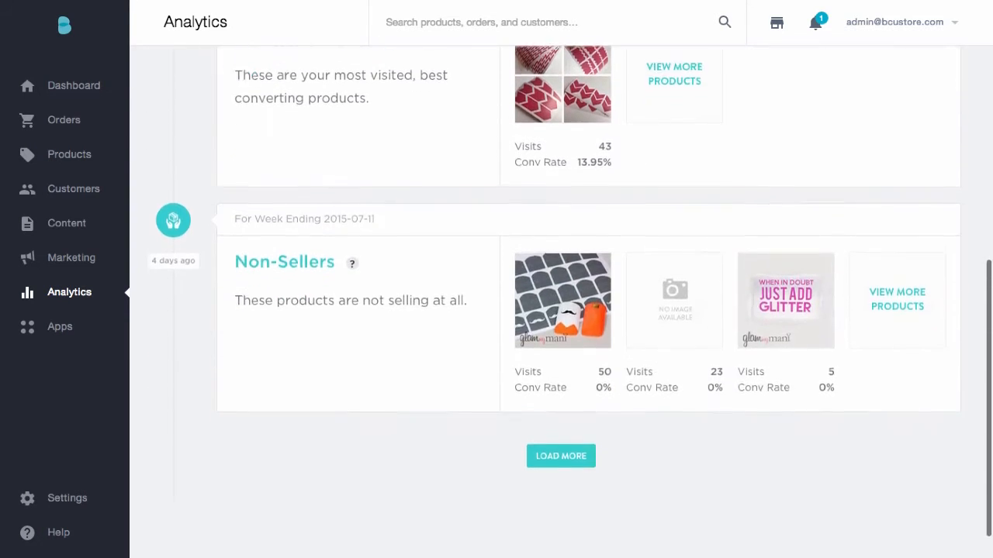
pyautogui.scroll(-3)
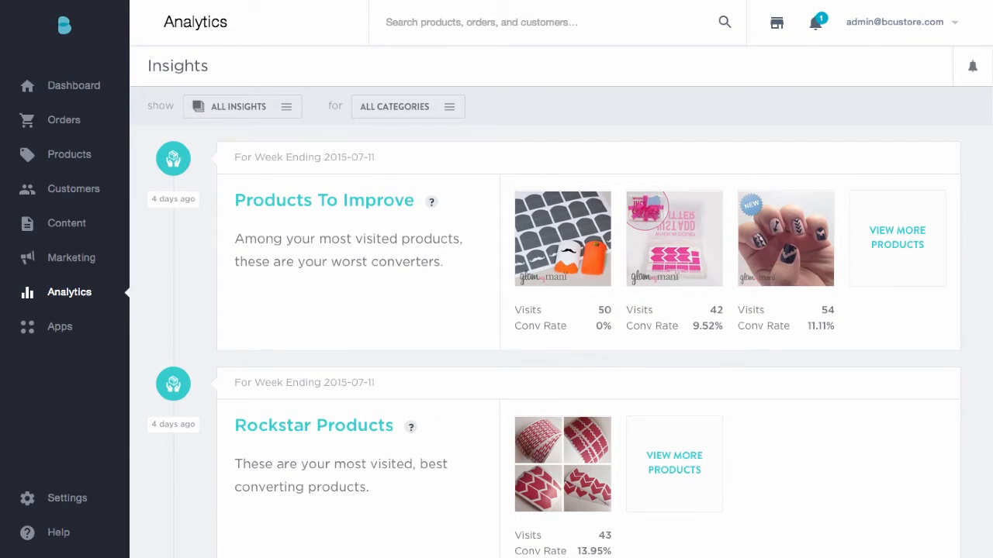
pyautogui.moveTo(272, 121)
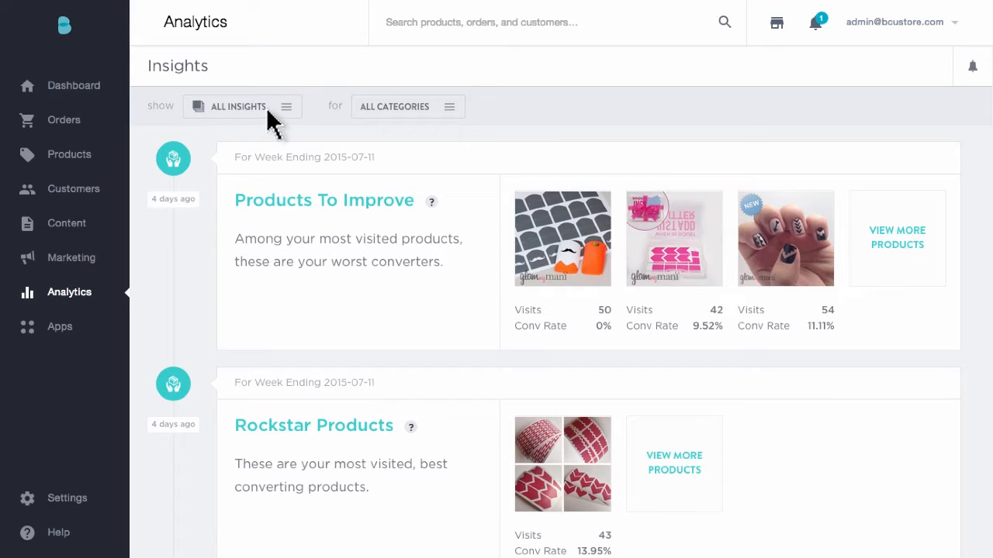
# Step: Switch the Insights 'show' filter from All Insights to Merchandising Insights
pyautogui.click(242, 105)
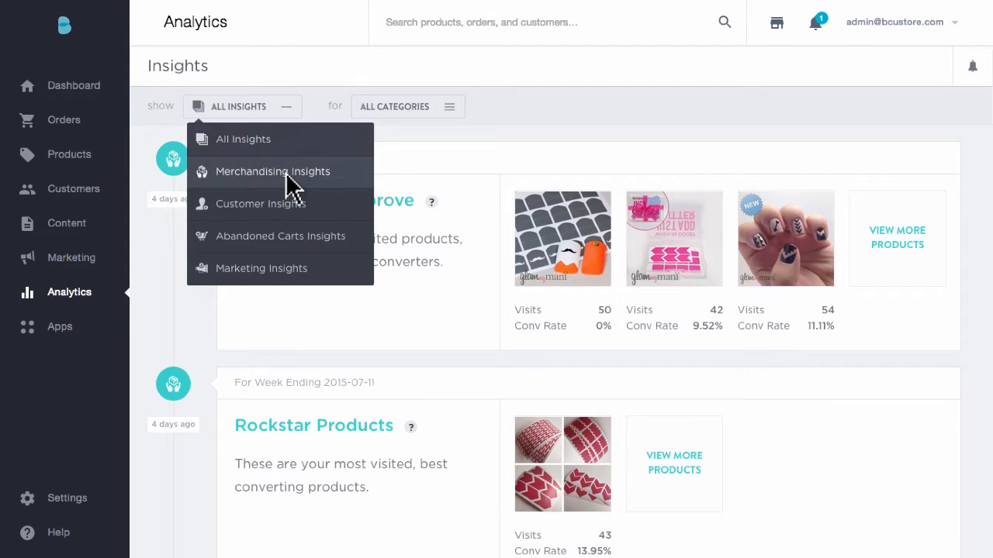
pyautogui.click(273, 171)
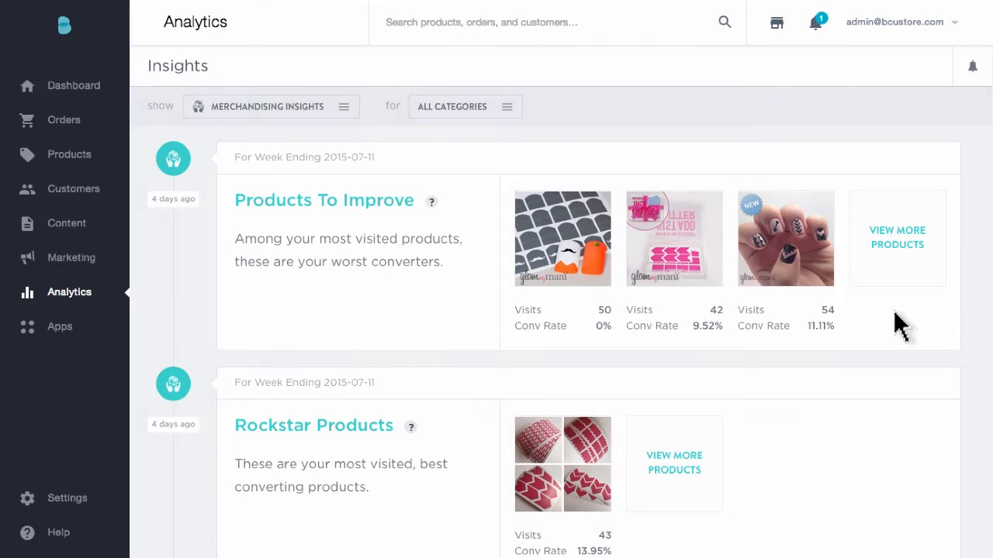
pyautogui.click(897, 237)
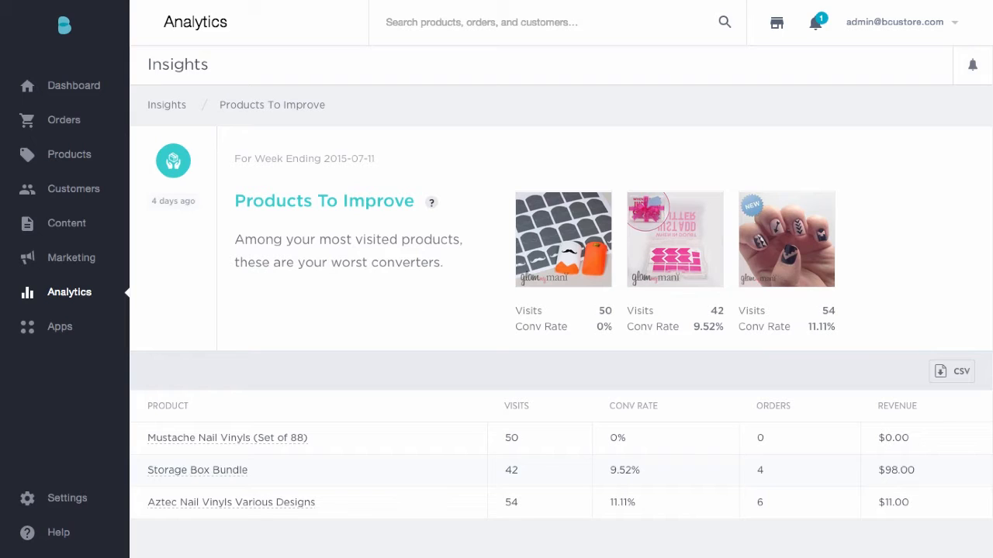
pyautogui.moveTo(172, 260)
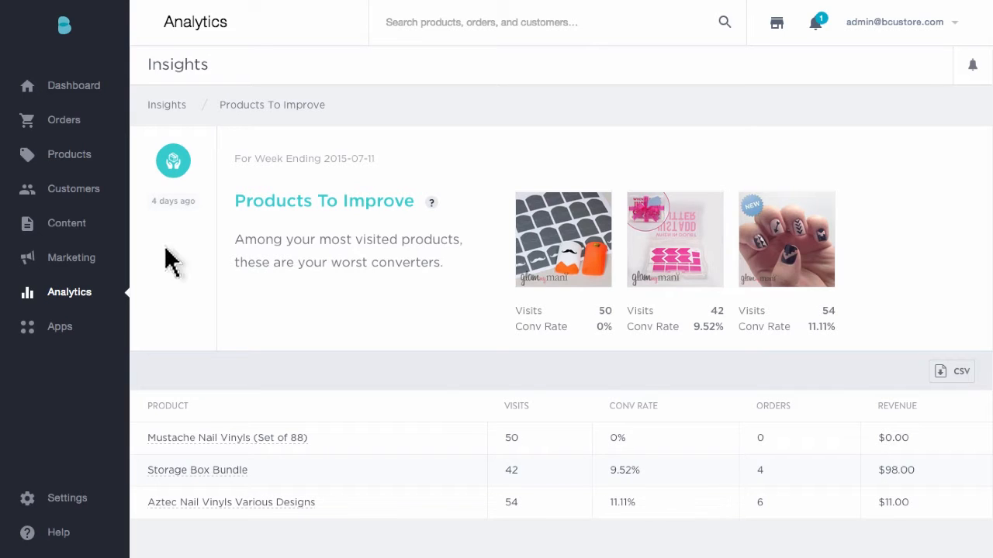
pyautogui.moveTo(165, 116)
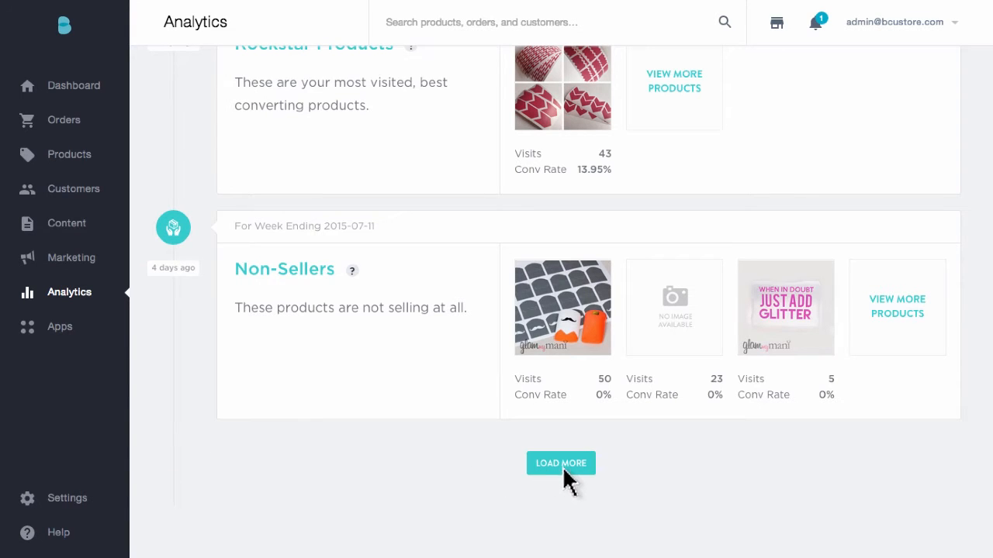
# Step: Load more merchandising insights: Most Discounted, Hot, Cold Products and Products Purchased Together
pyautogui.click(562, 462)
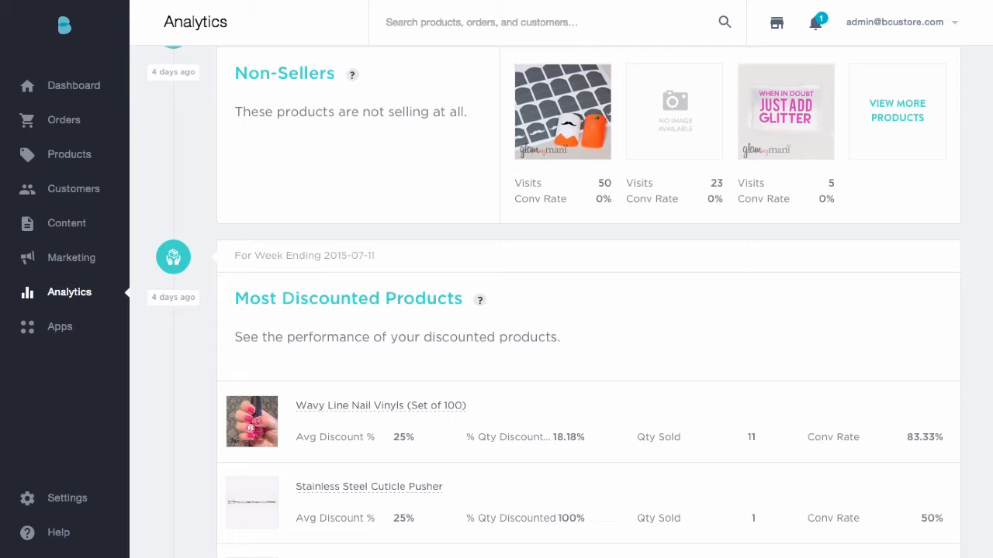
pyautogui.scroll(-3)
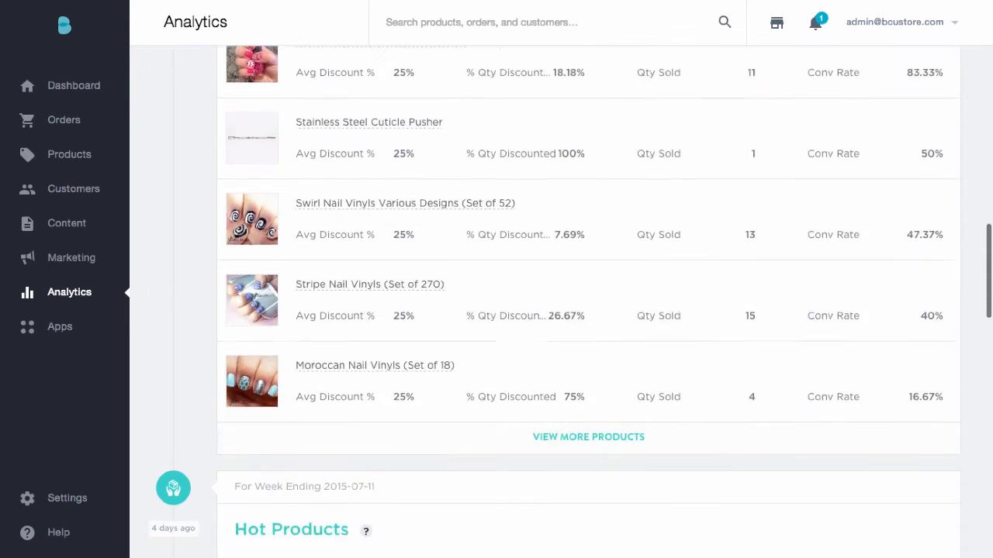
pyautogui.scroll(-3)
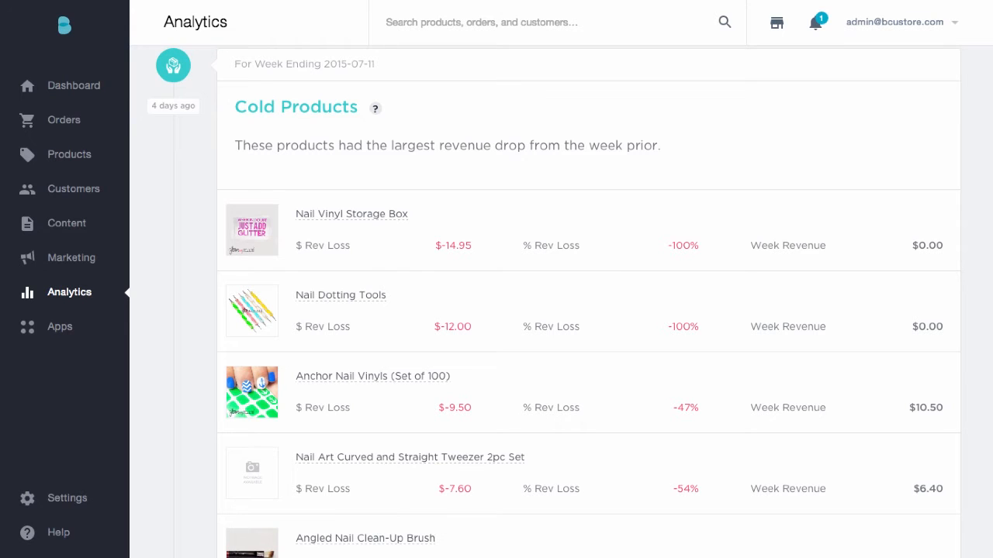
pyautogui.scroll(-3)
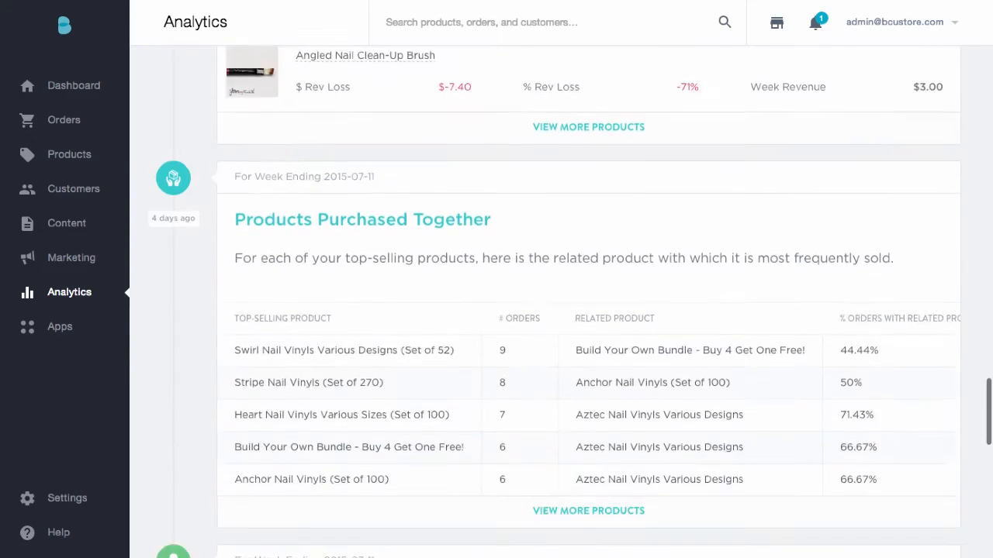
pyautogui.scroll(-3)
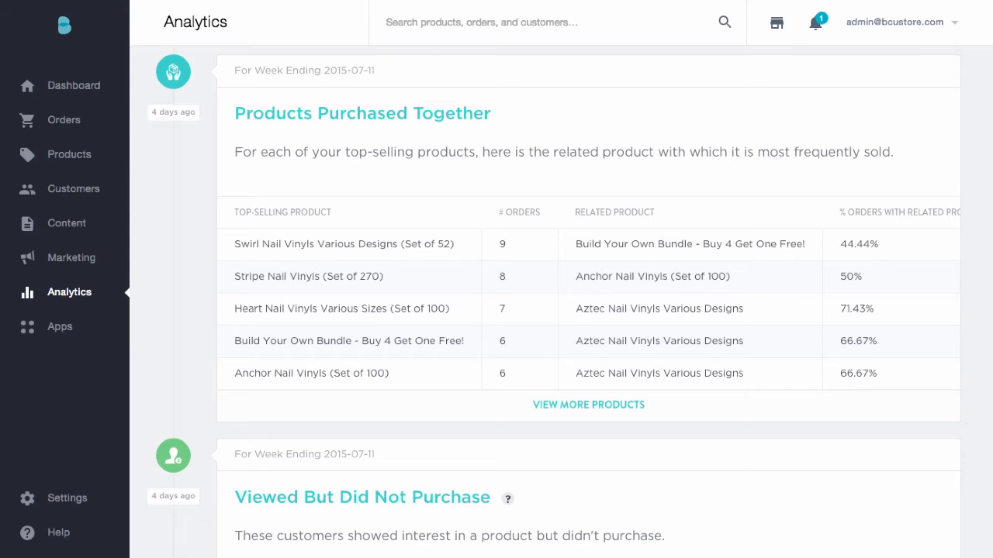
# Step: Filter the Insights feed to Customer Insights
pyautogui.scroll(-3)
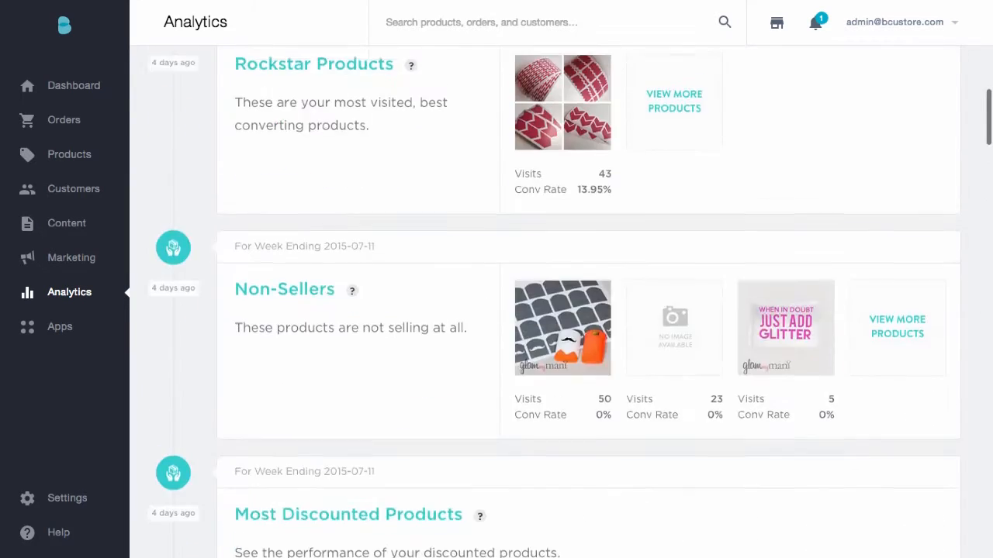
pyautogui.click(242, 105)
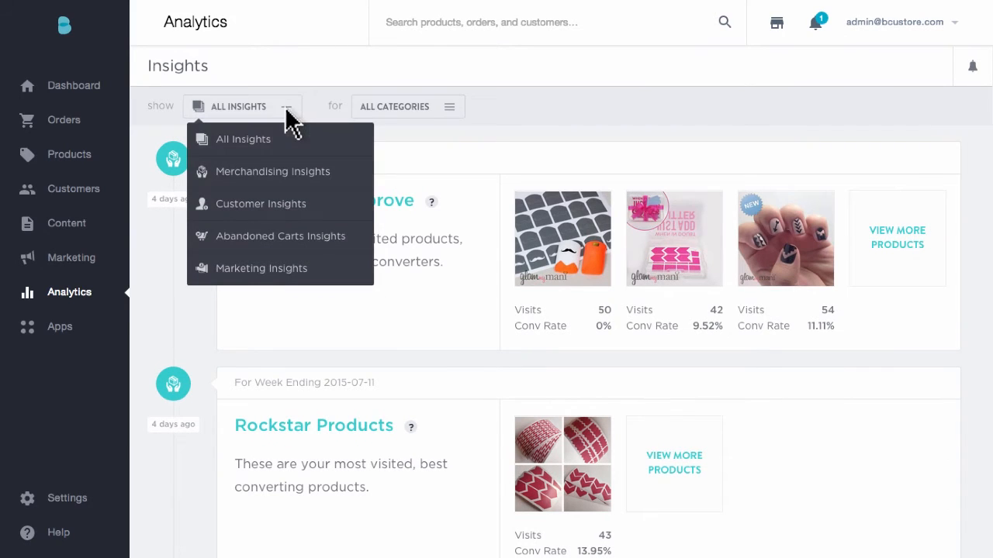
pyautogui.moveTo(289, 214)
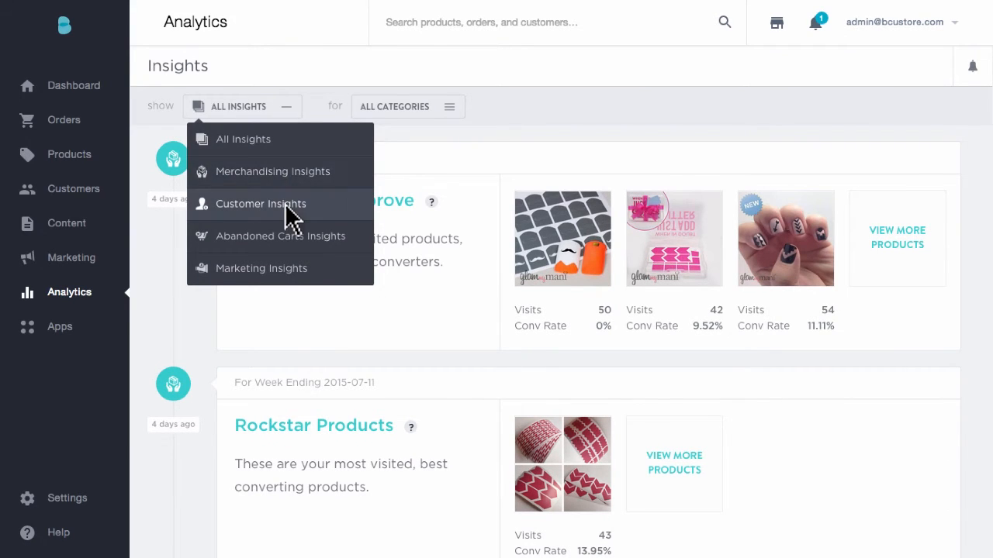
pyautogui.click(261, 205)
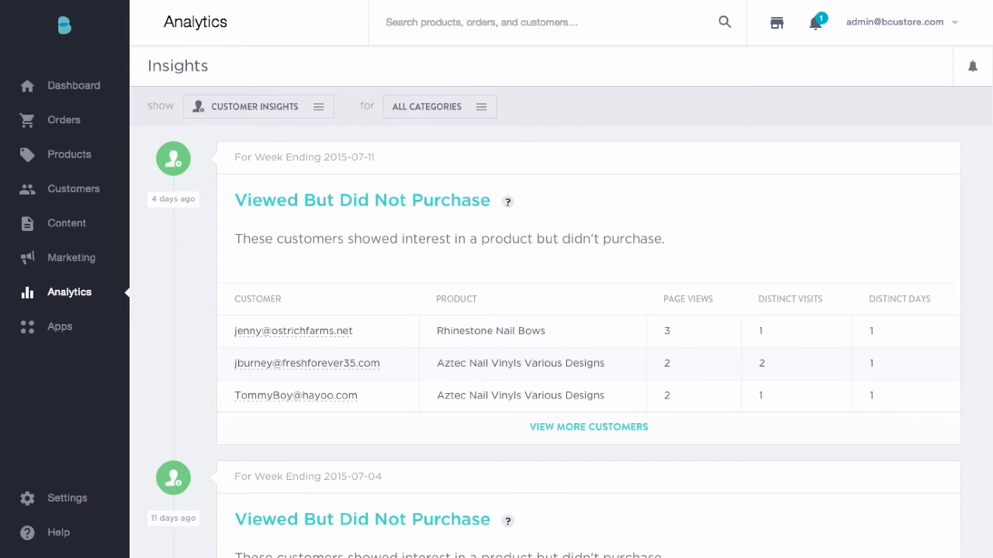
# Step: Move past Viewed But Did Not Purchase to the Best Customers and Best Full-Price Customers snapshots
pyautogui.scroll(-3)
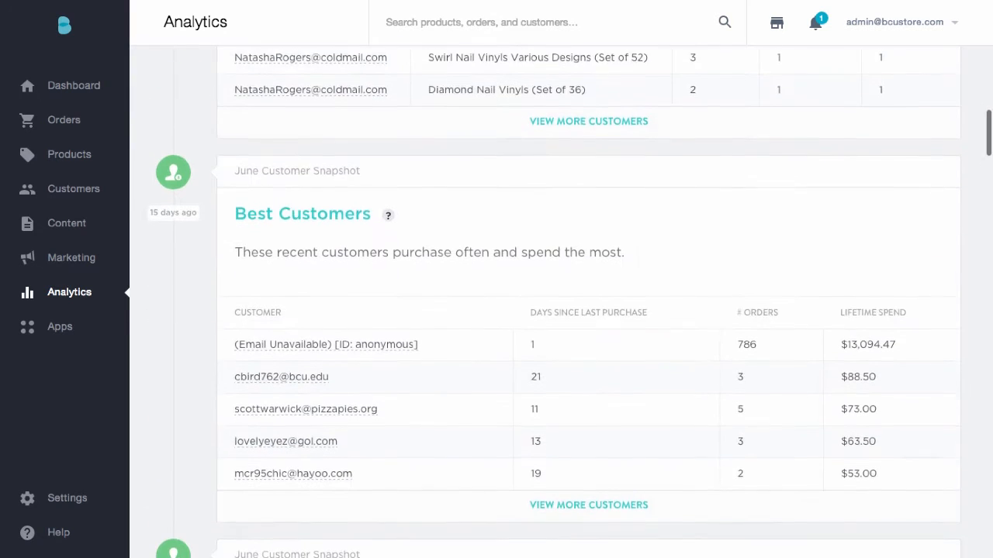
pyautogui.scroll(-3)
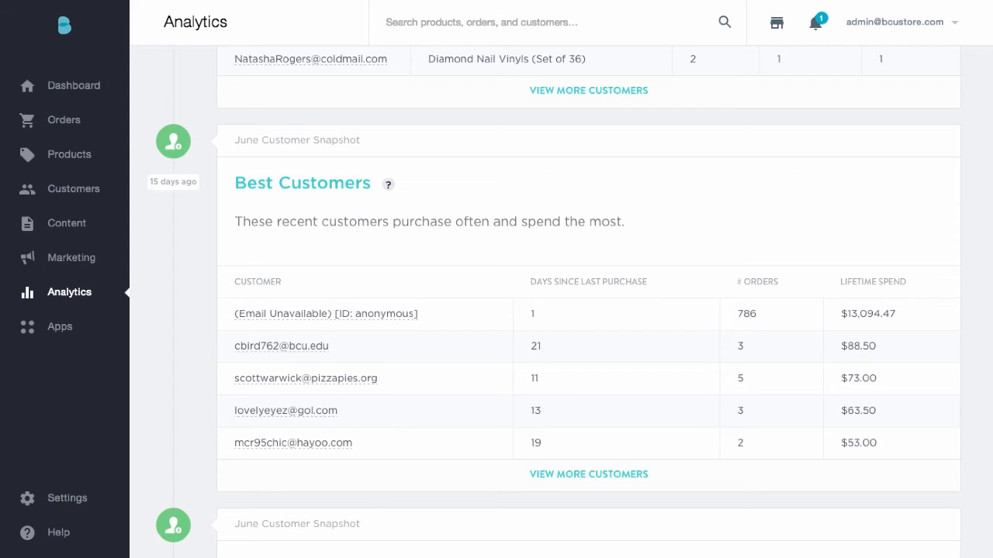
pyautogui.scroll(-3)
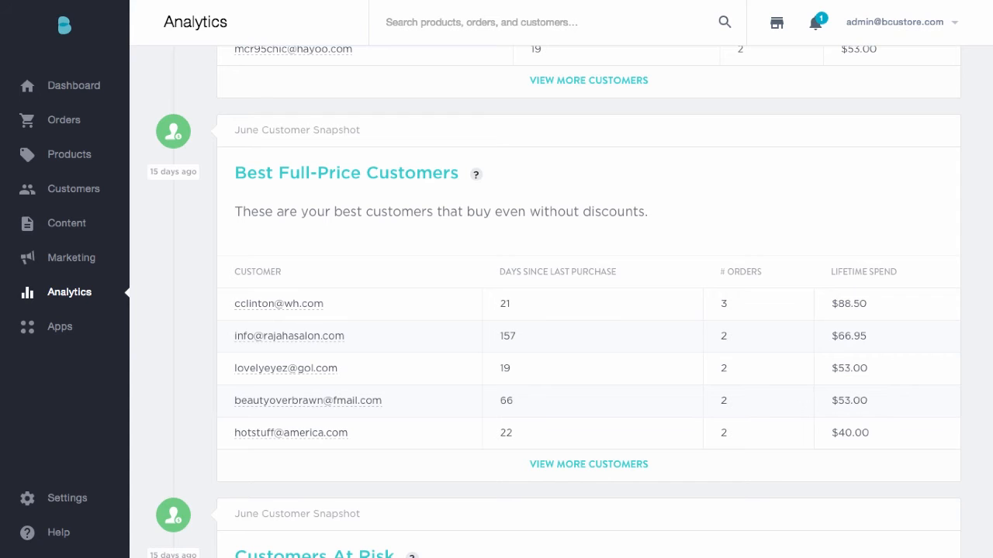
# Step: Review Customers At Risk, Low AOV Customers and the March 2015 Repeat Purchase Rate cohort
pyautogui.scroll(-3)
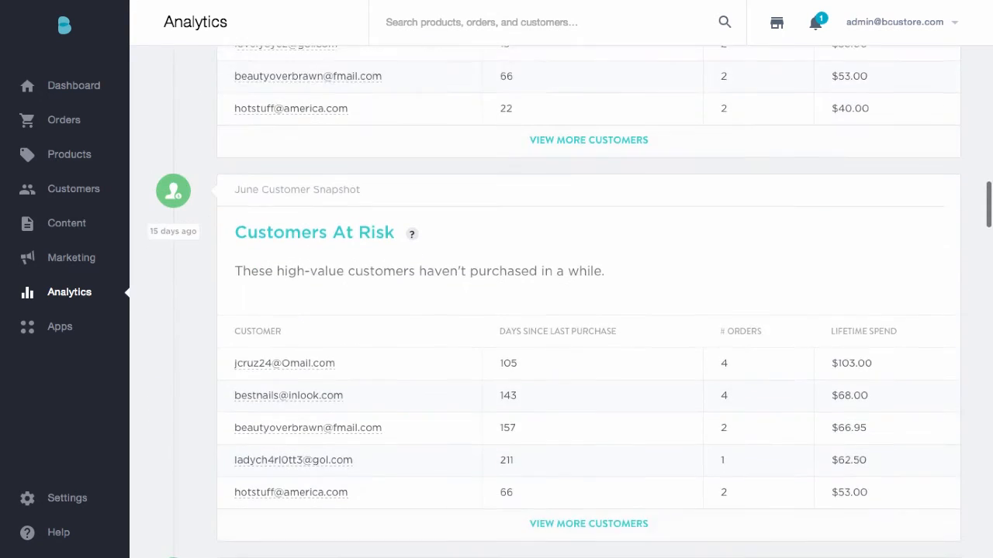
pyautogui.scroll(-3)
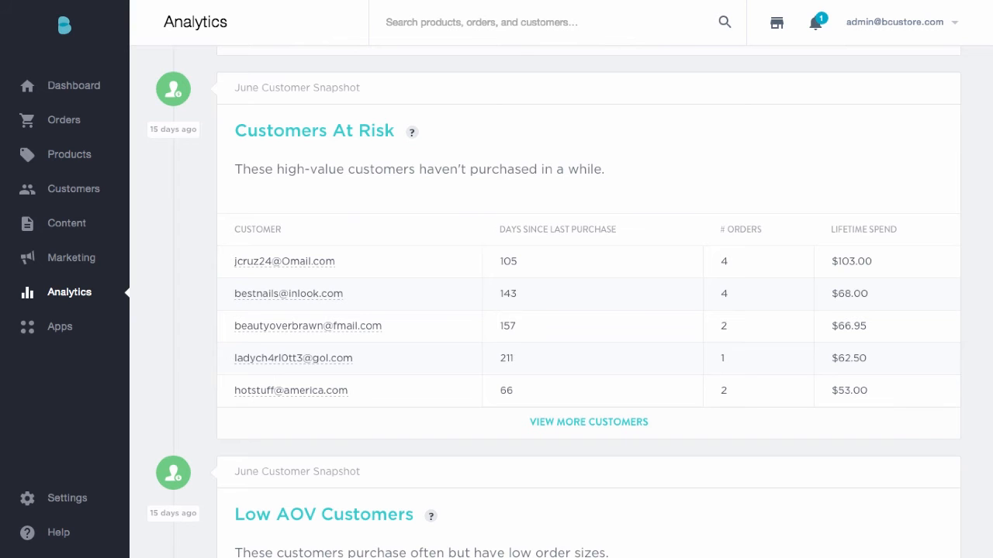
pyautogui.scroll(-3)
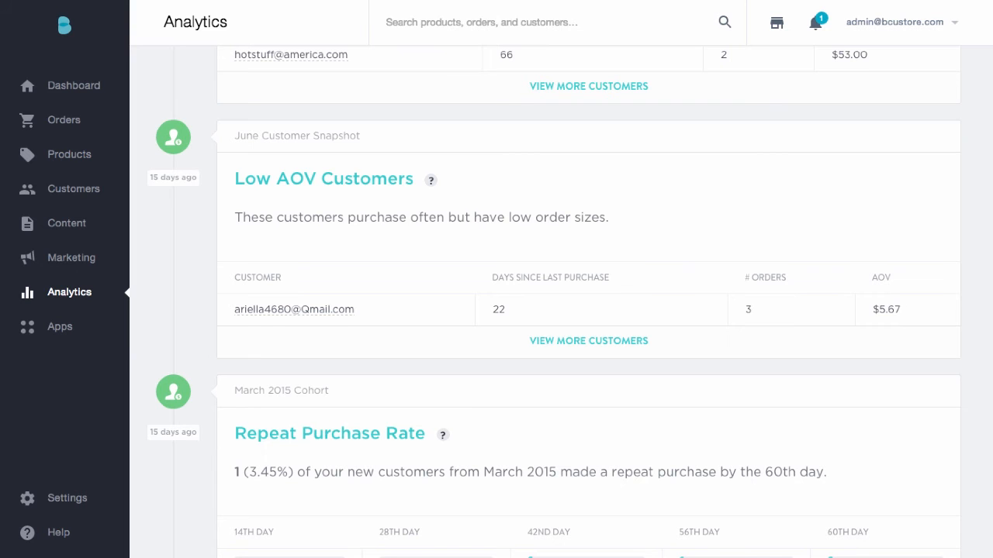
# Step: Review April 2015 Repeat Purchase Rate, Best Products For Repeat Purchase and Customer LTV By 30th Day
pyautogui.scroll(-3)
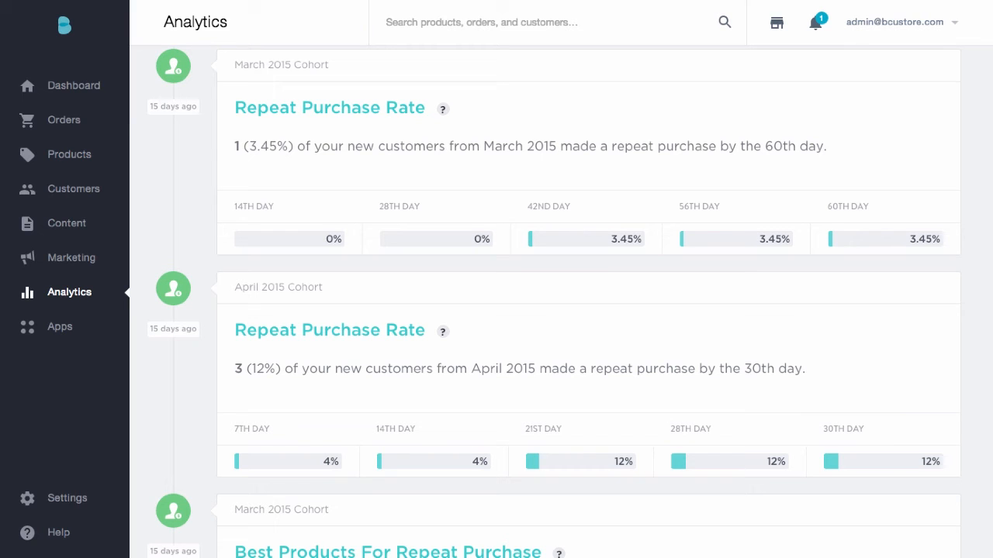
pyautogui.scroll(-3)
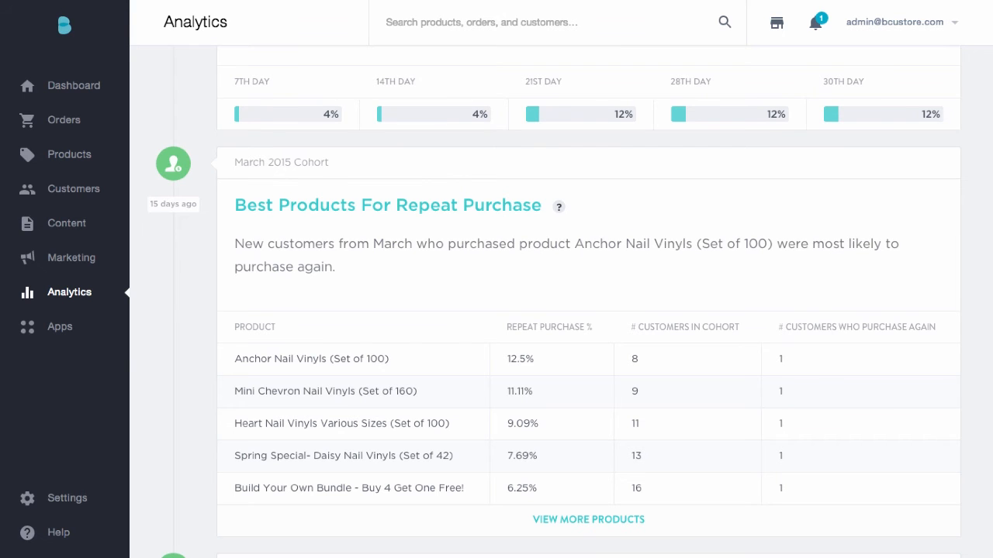
pyautogui.scroll(-3)
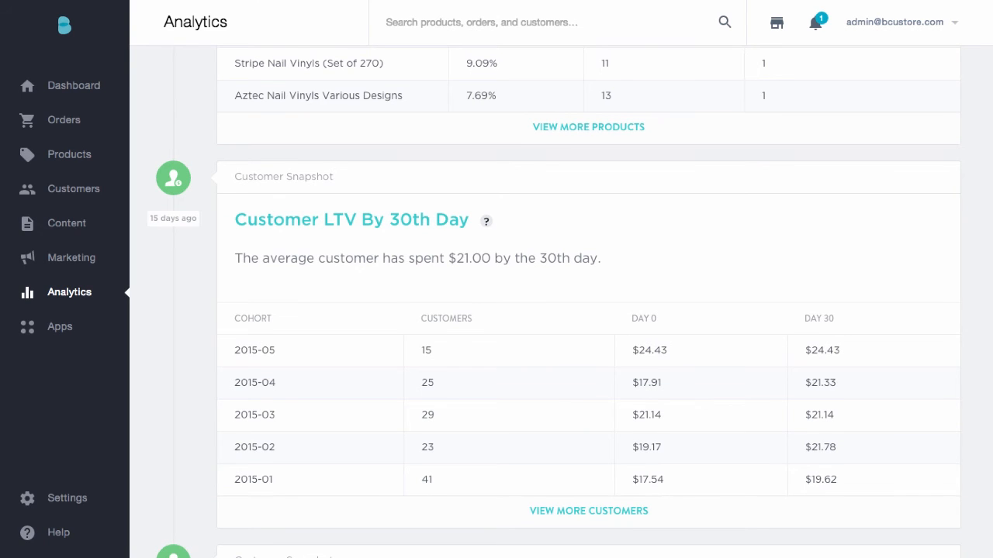
# Step: Review the Customer LTV By 90th Day and By 180th Day snapshots
pyautogui.scroll(-3)
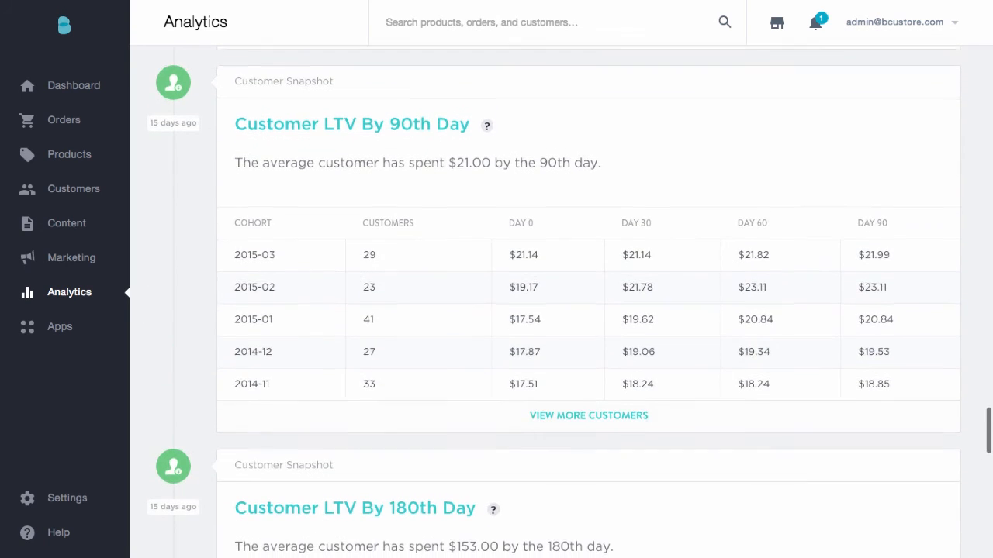
pyautogui.scroll(-3)
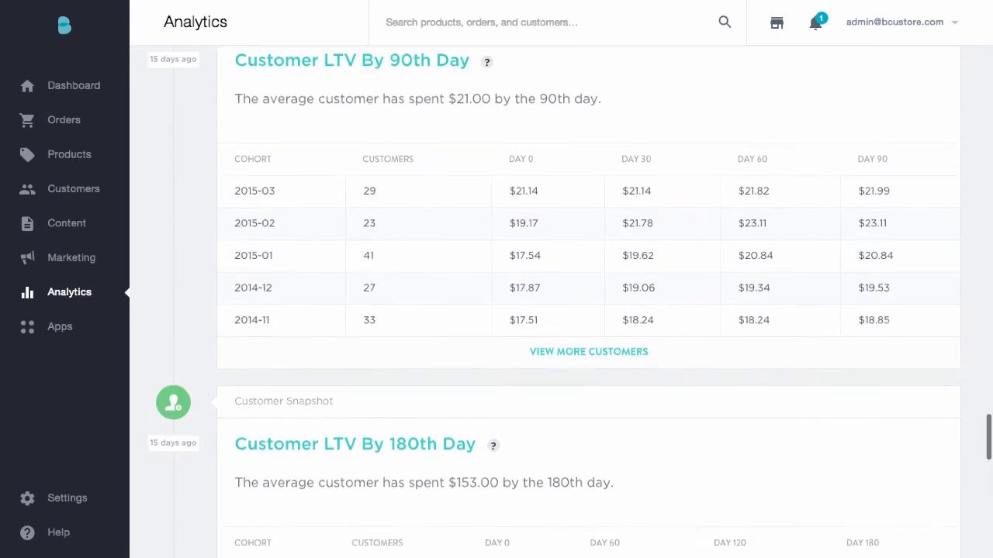
pyautogui.scroll(-3)
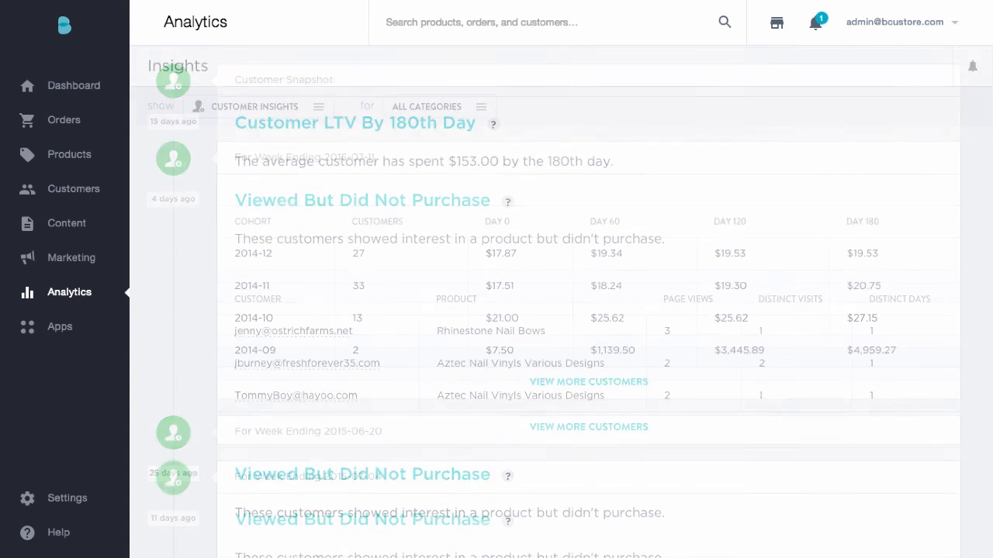
# Step: Filter the feed to Abandoned Carts Insights, showing Most Abandoned Products with abandon rates and revenue
pyautogui.click(256, 105)
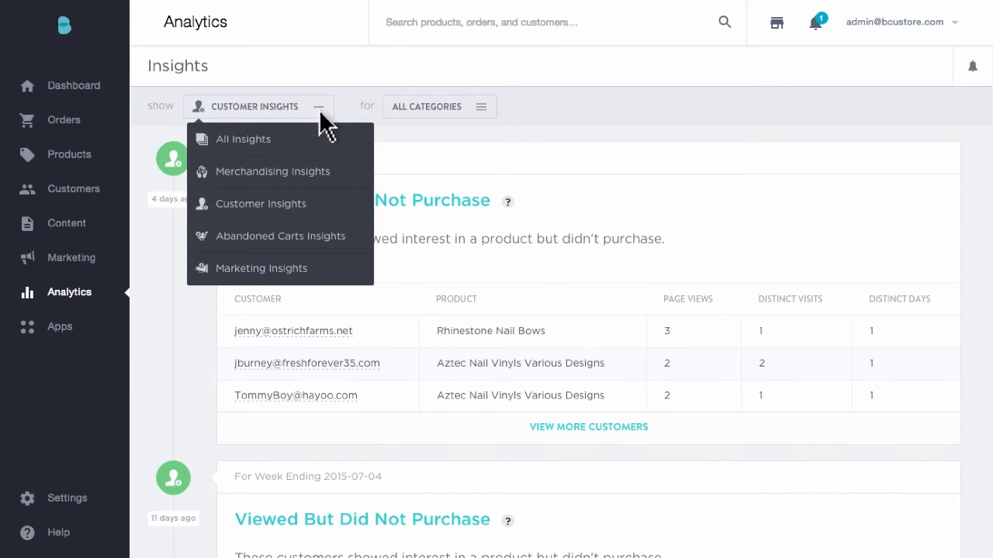
pyautogui.click(281, 236)
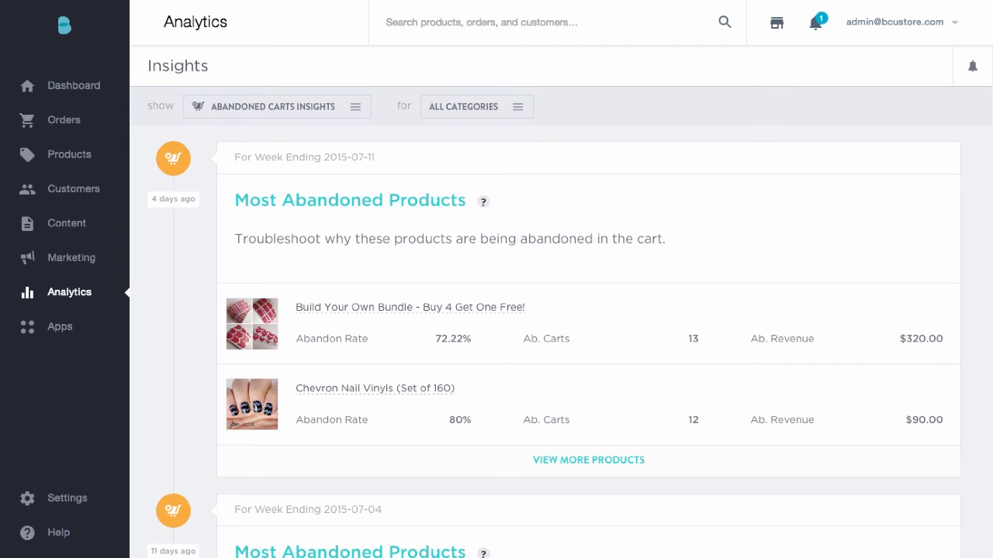
pyautogui.moveTo(338, 204)
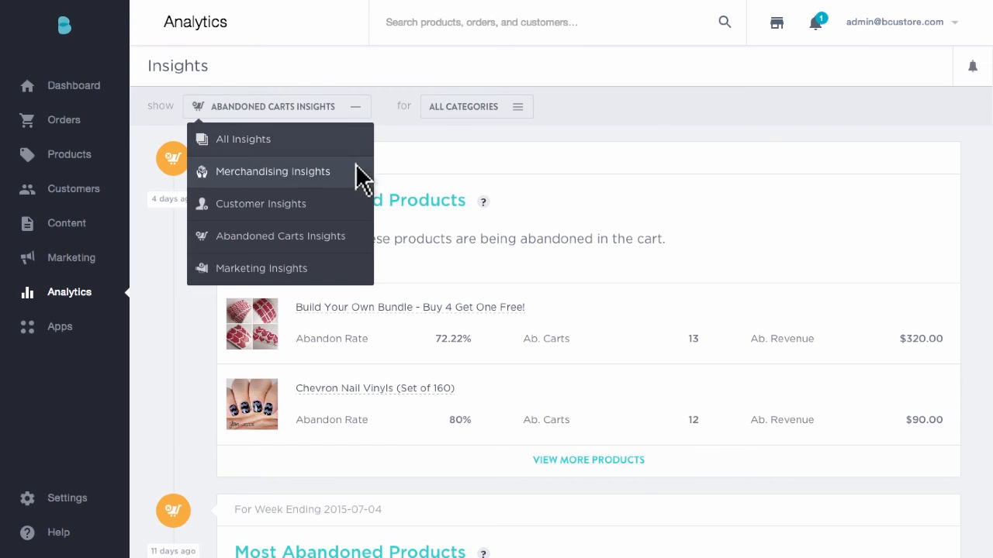
# Step: Filter to Marketing Insights and review Customer LTV By Channel for the first, 90th and 180th day
pyautogui.click(261, 267)
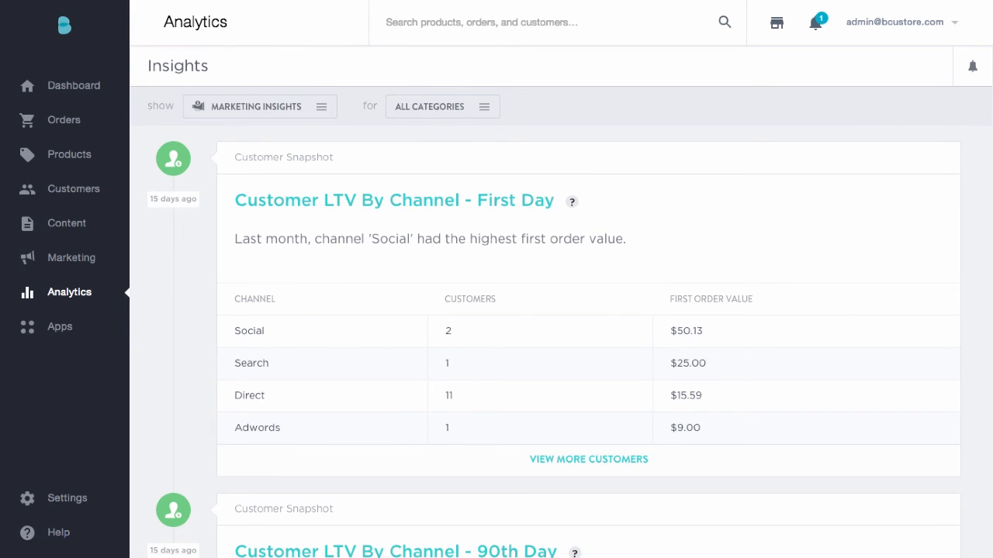
pyautogui.scroll(-3)
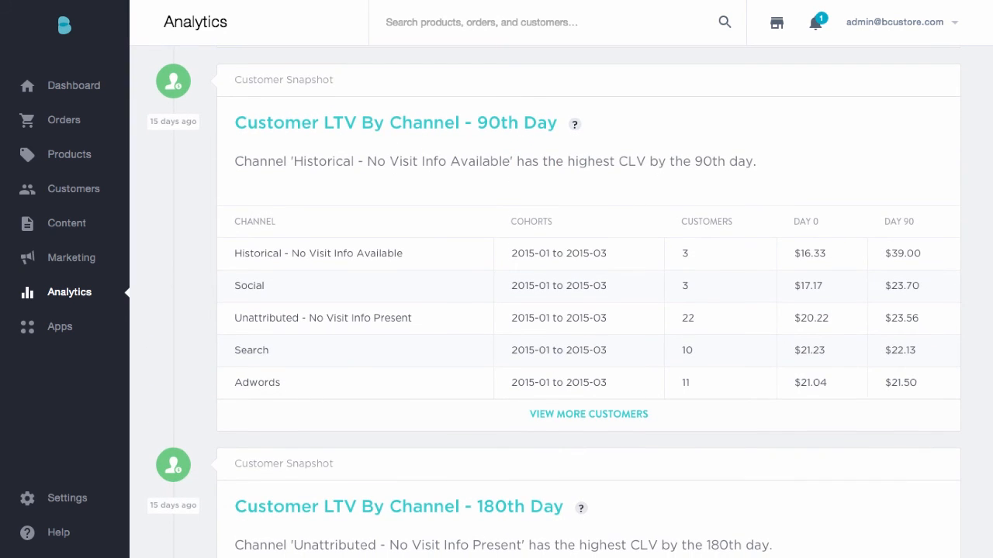
pyautogui.scroll(-3)
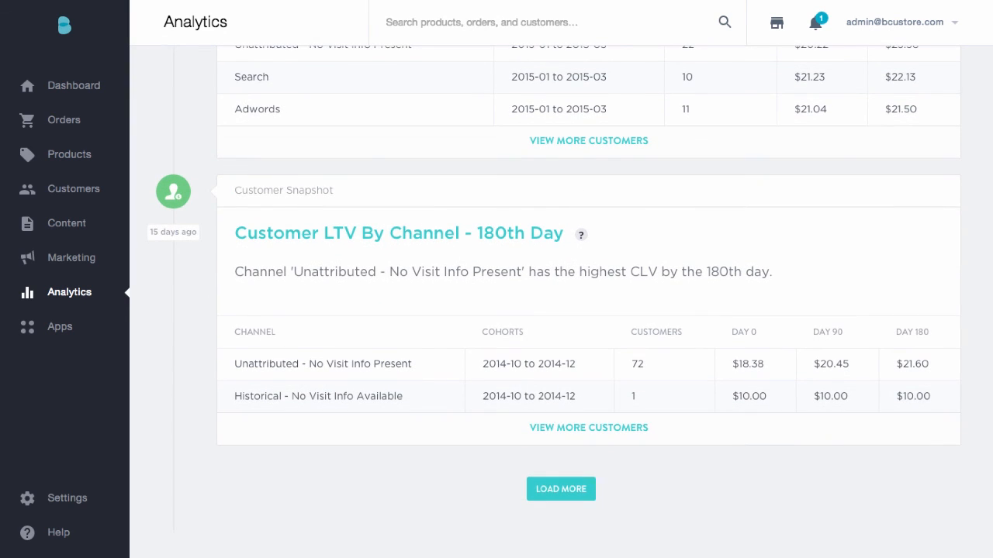
pyautogui.scroll(3)
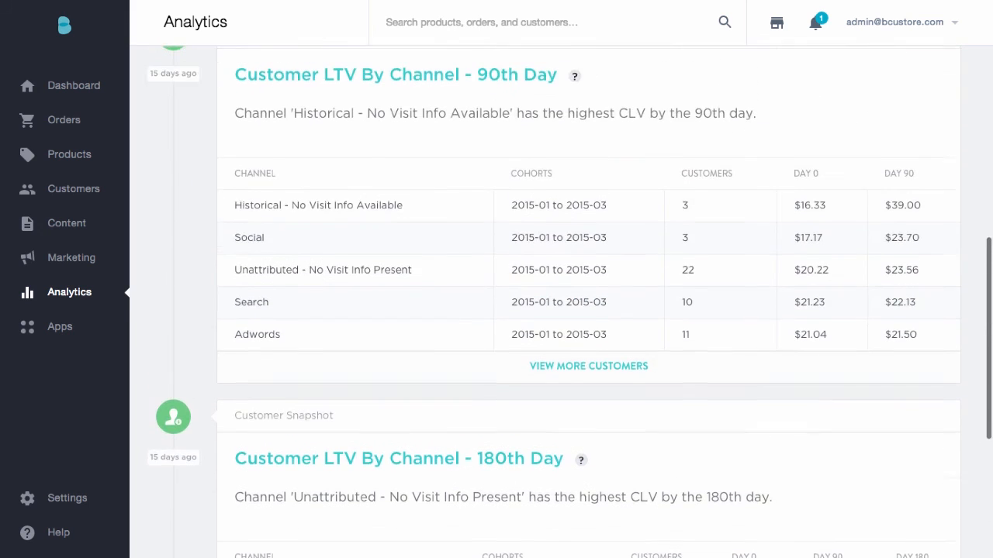
pyautogui.scroll(3)
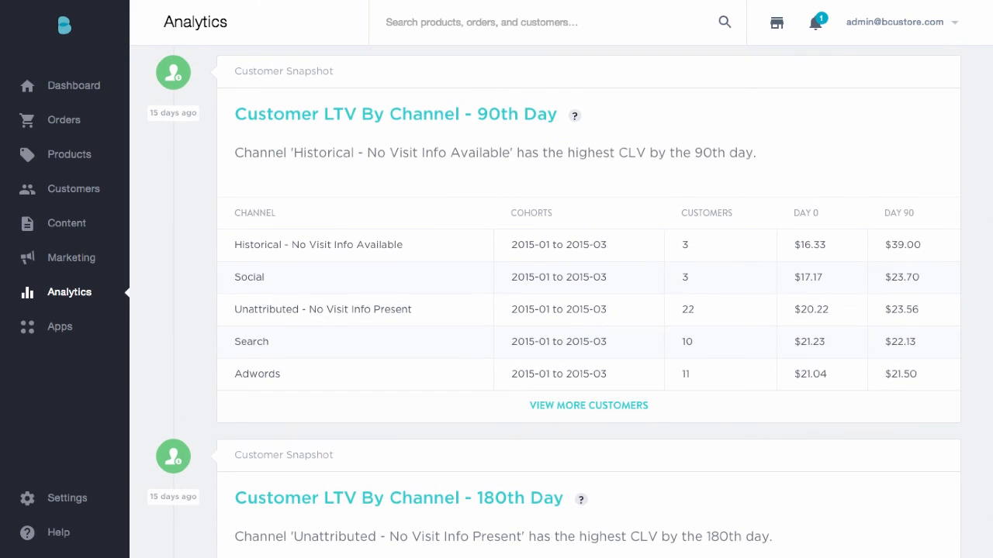
pyautogui.scroll(-3)
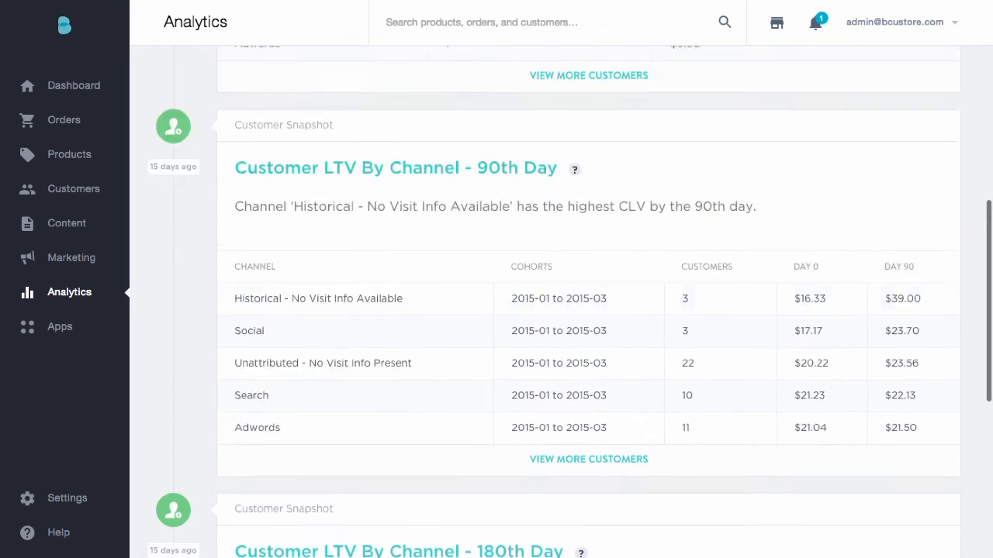